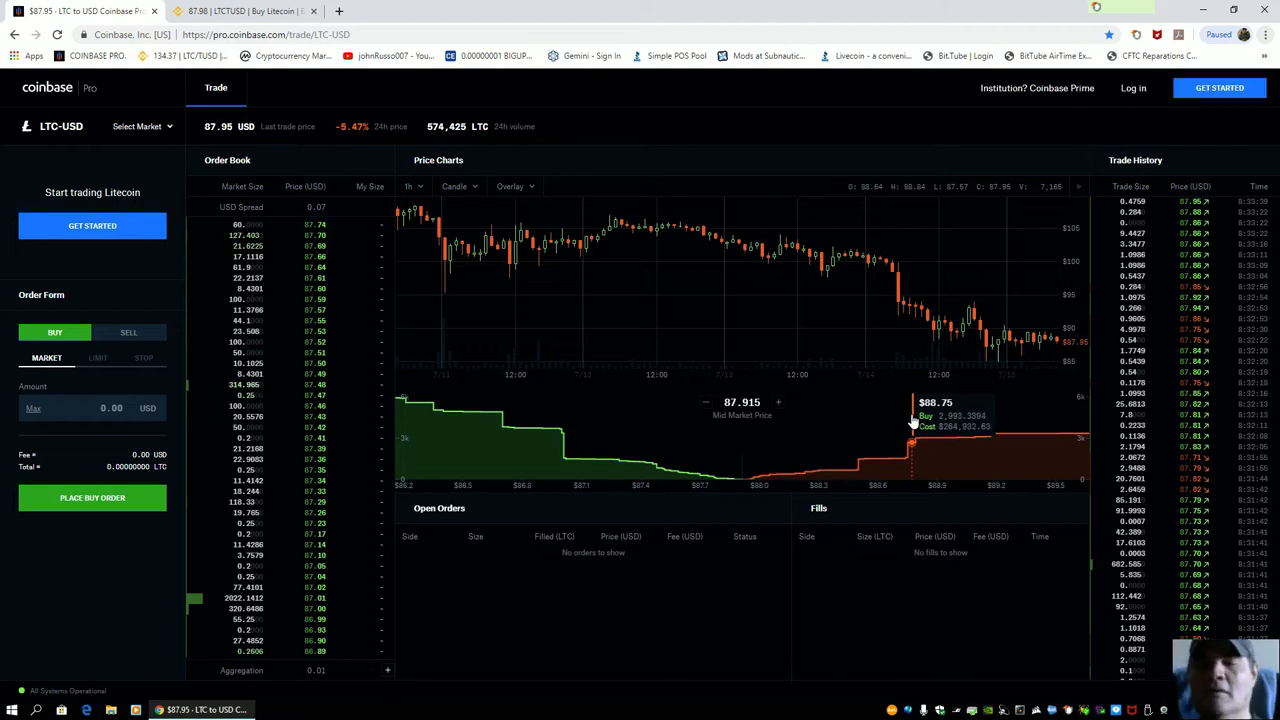
mouse_move(958, 518)
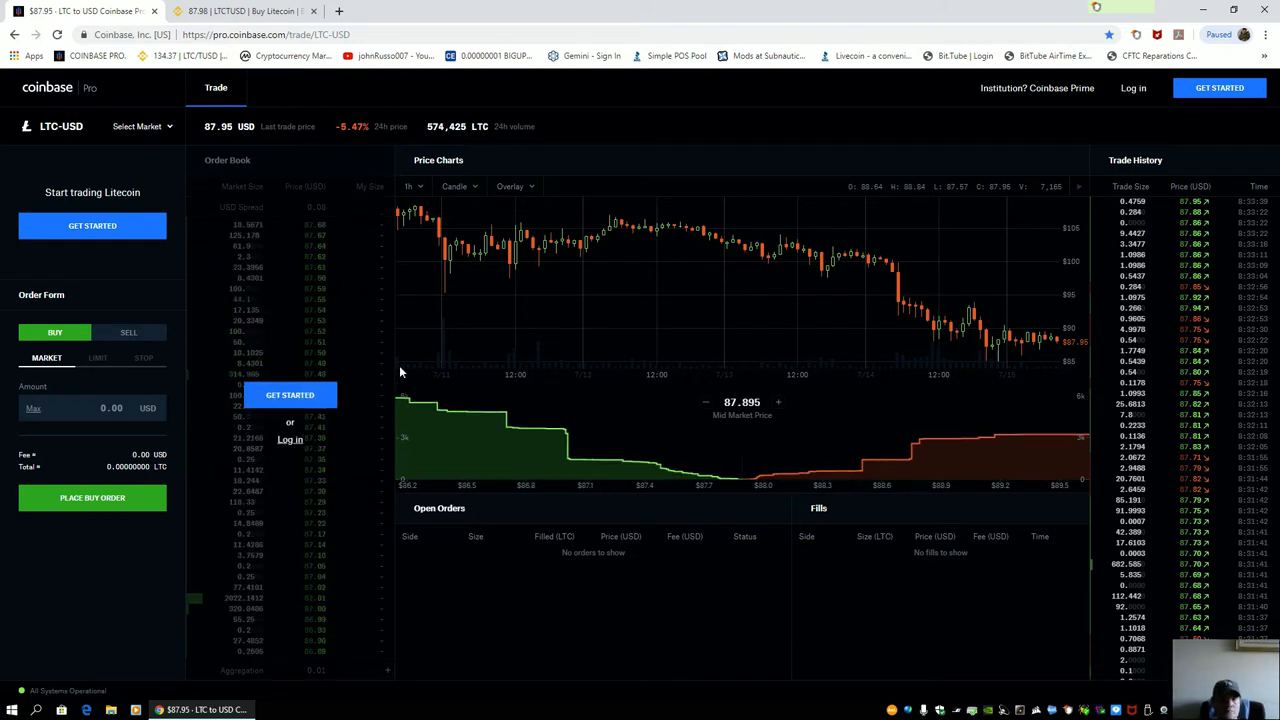
Reload the LTC-USD page, then search 'cal' from Start to launch Calculator.
left_click(58, 34)
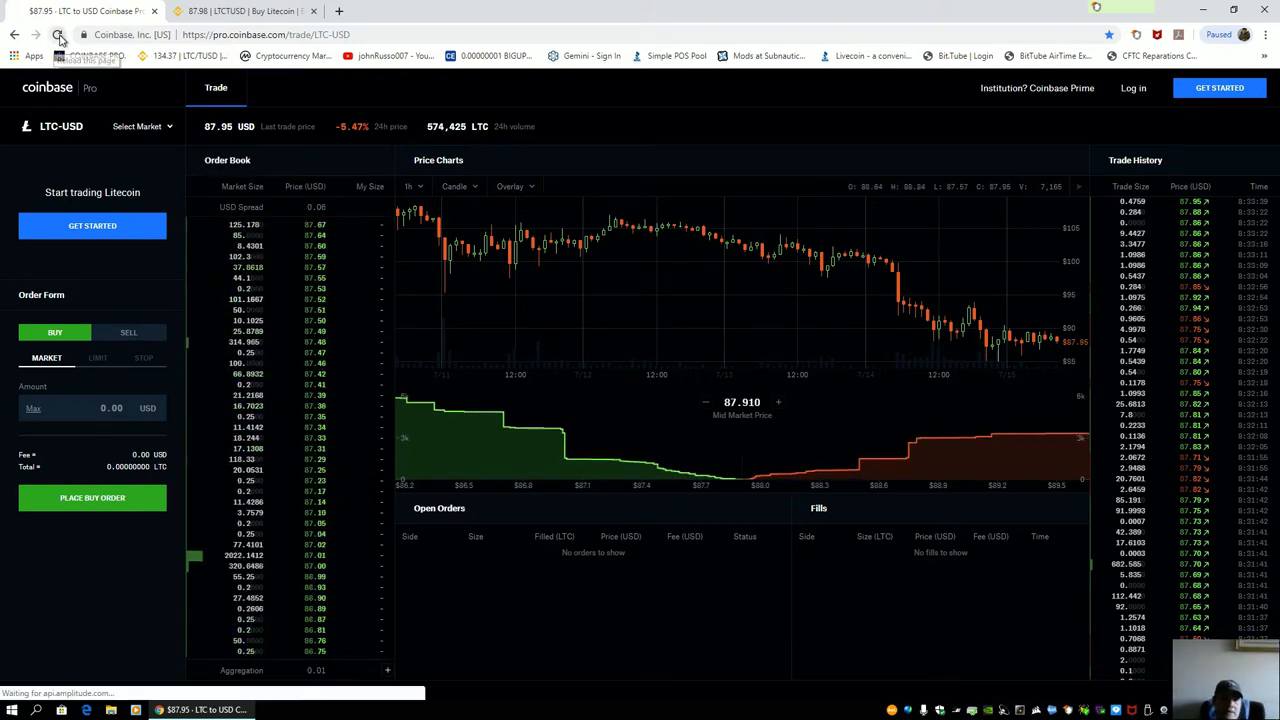
left_click(58, 34)
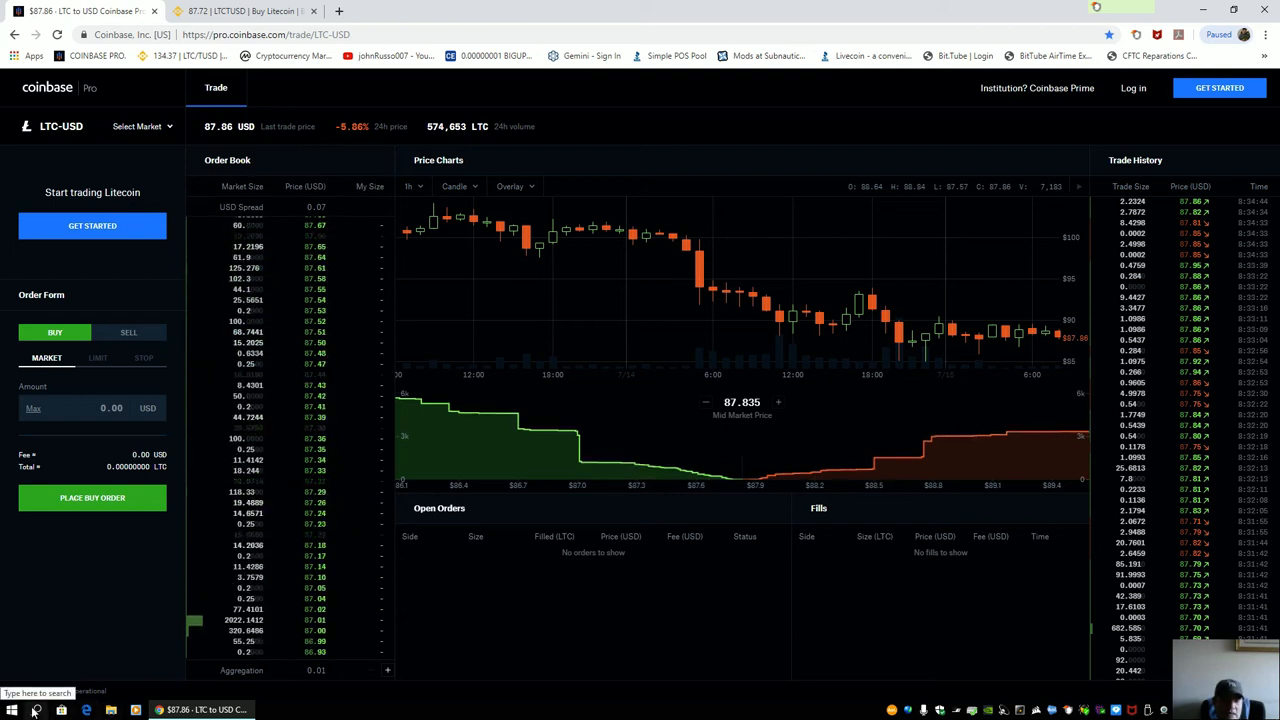
left_click(36, 710)
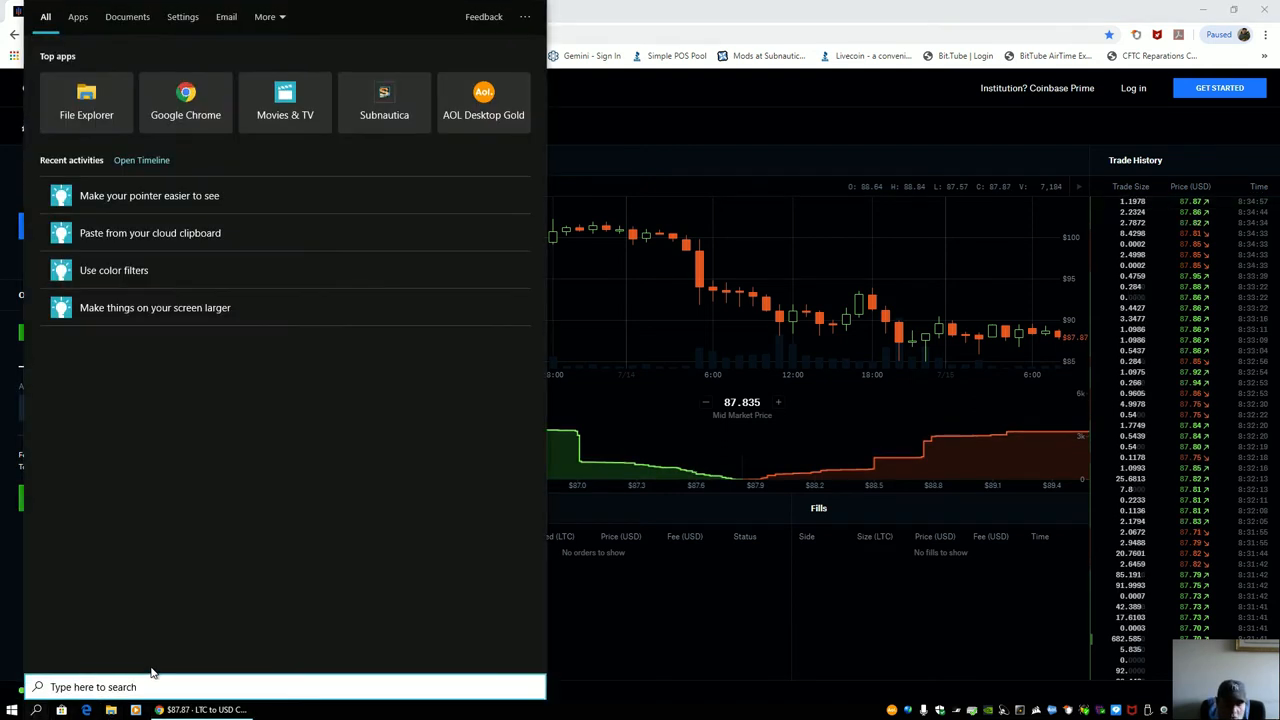
type("cal")
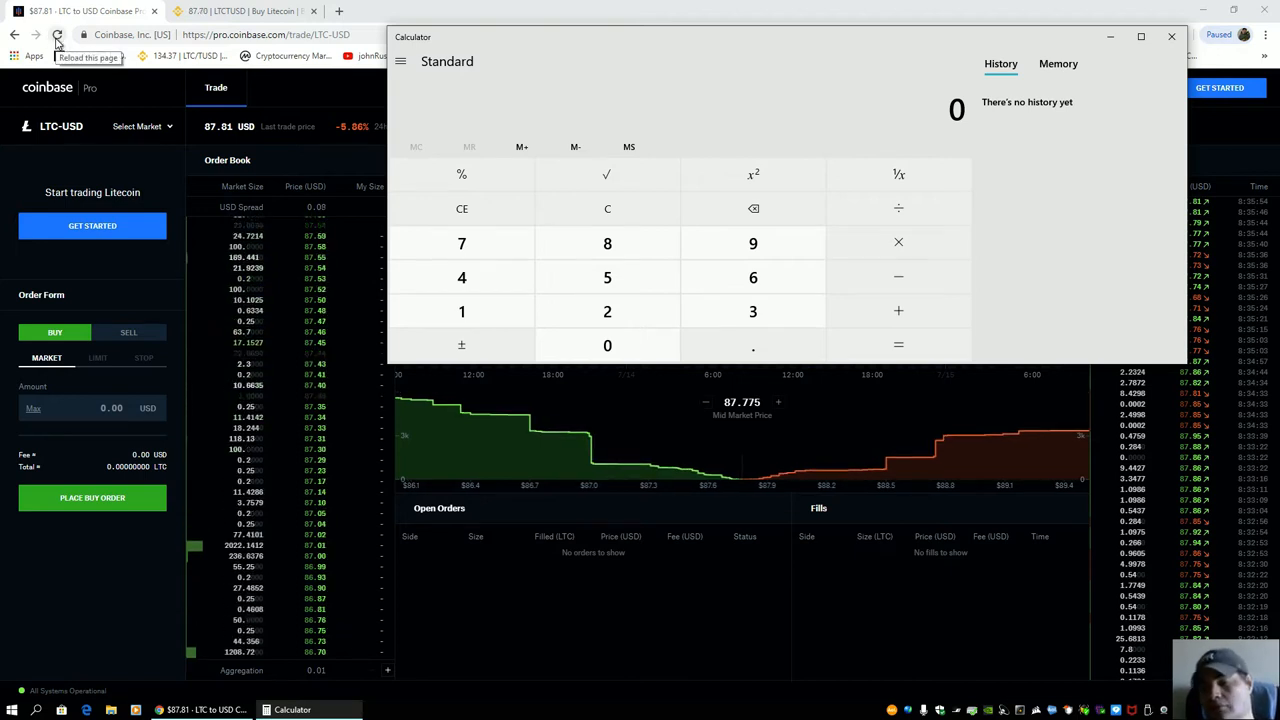
Reload the trading page for current prices and bring Calculator back in front.
left_click(1172, 36)
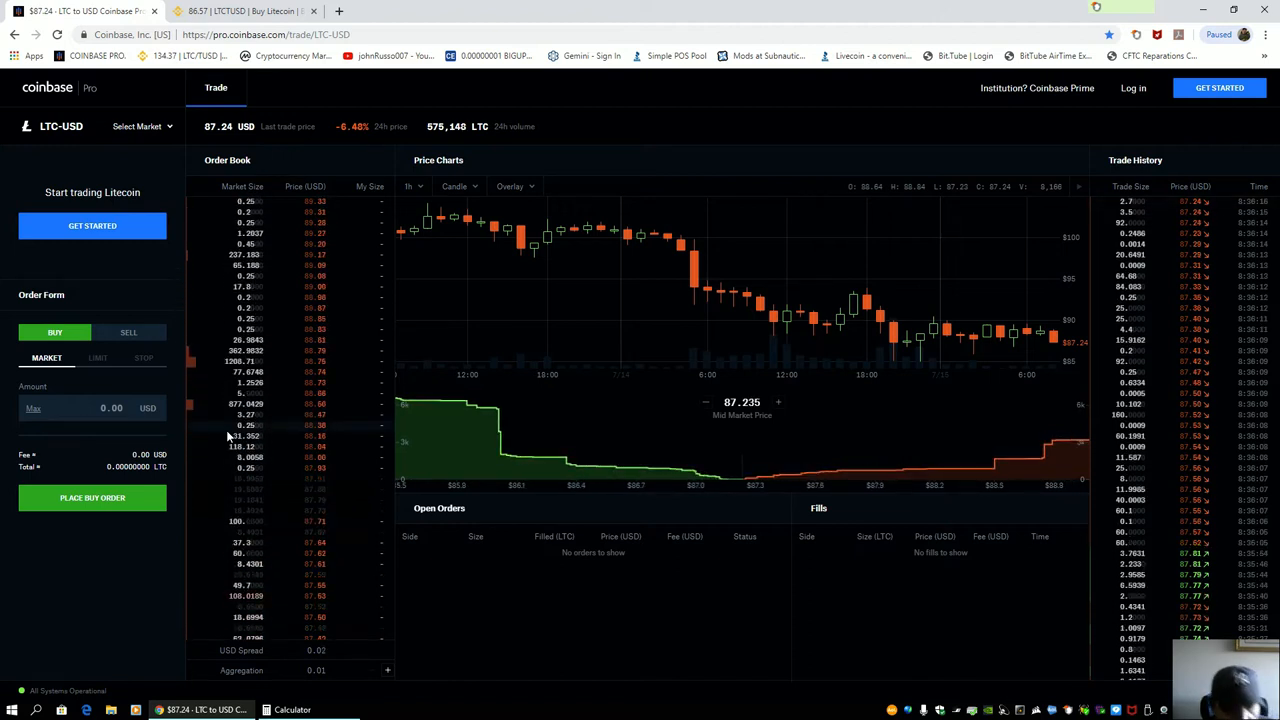
left_click(292, 708)
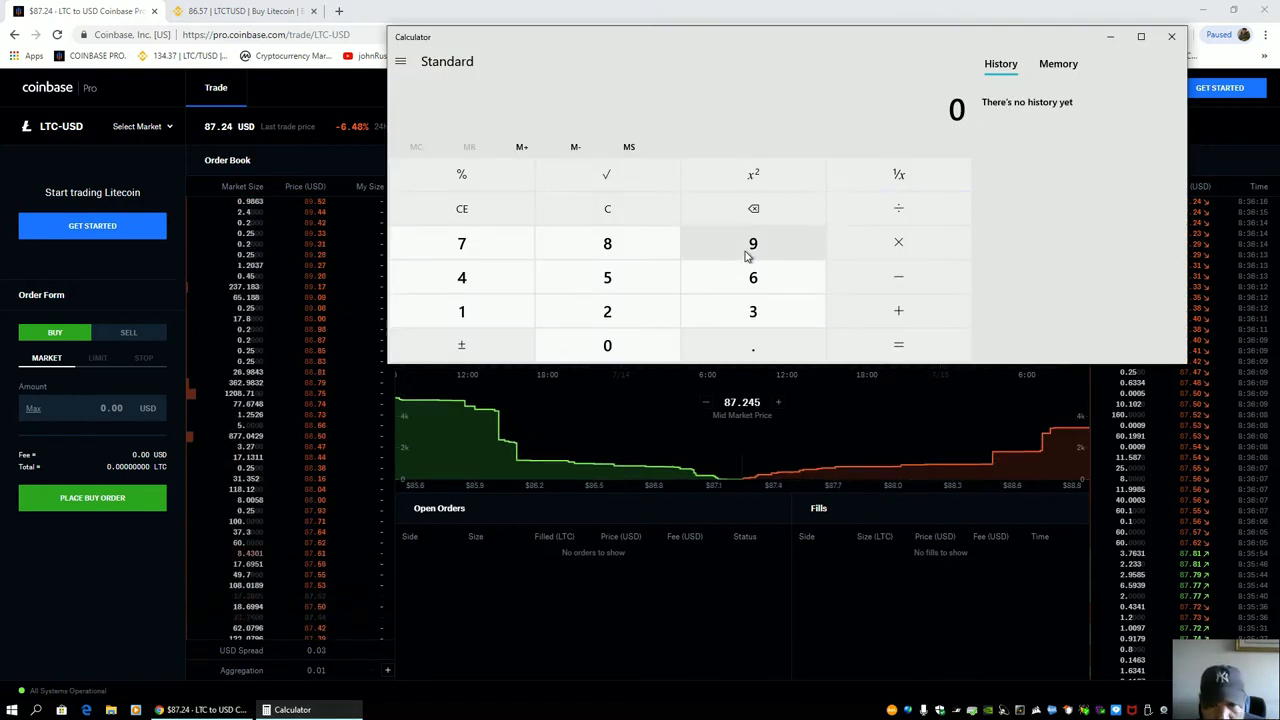
Compute 88.75 − 87.31 to get the 1.44 price difference.
left_click(608, 244)
type("88.75")
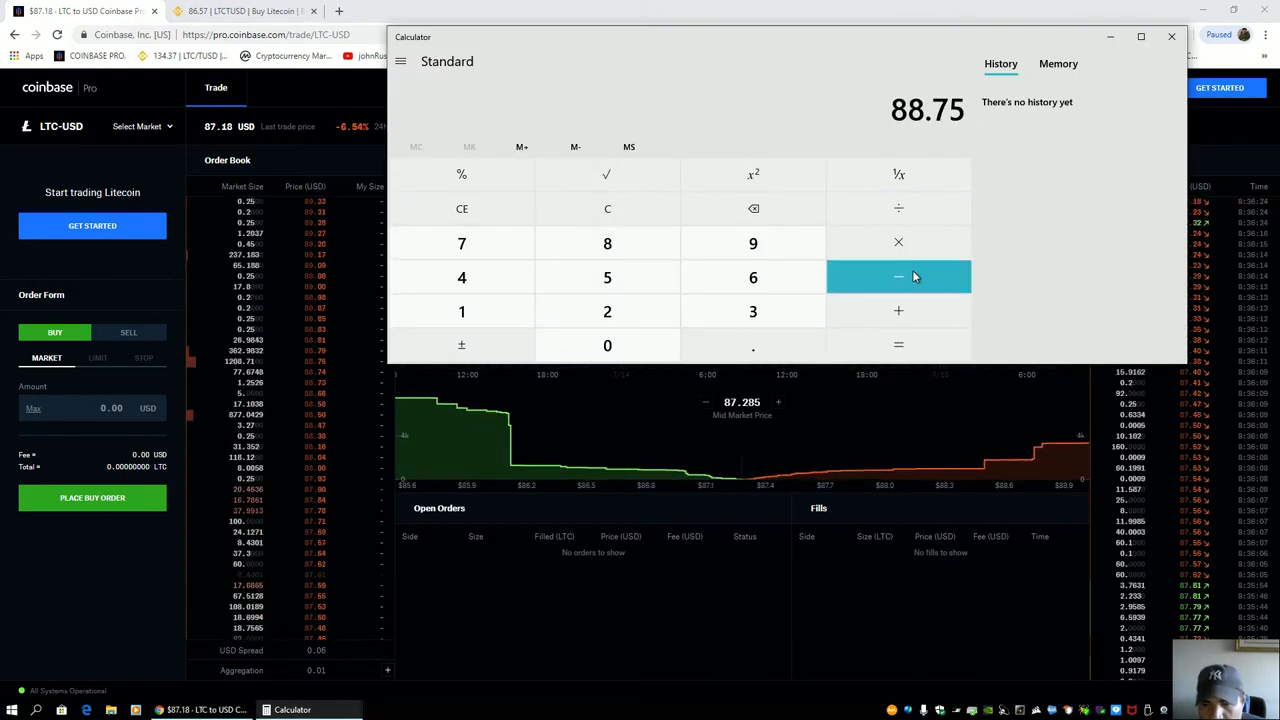
mouse_move(608, 244)
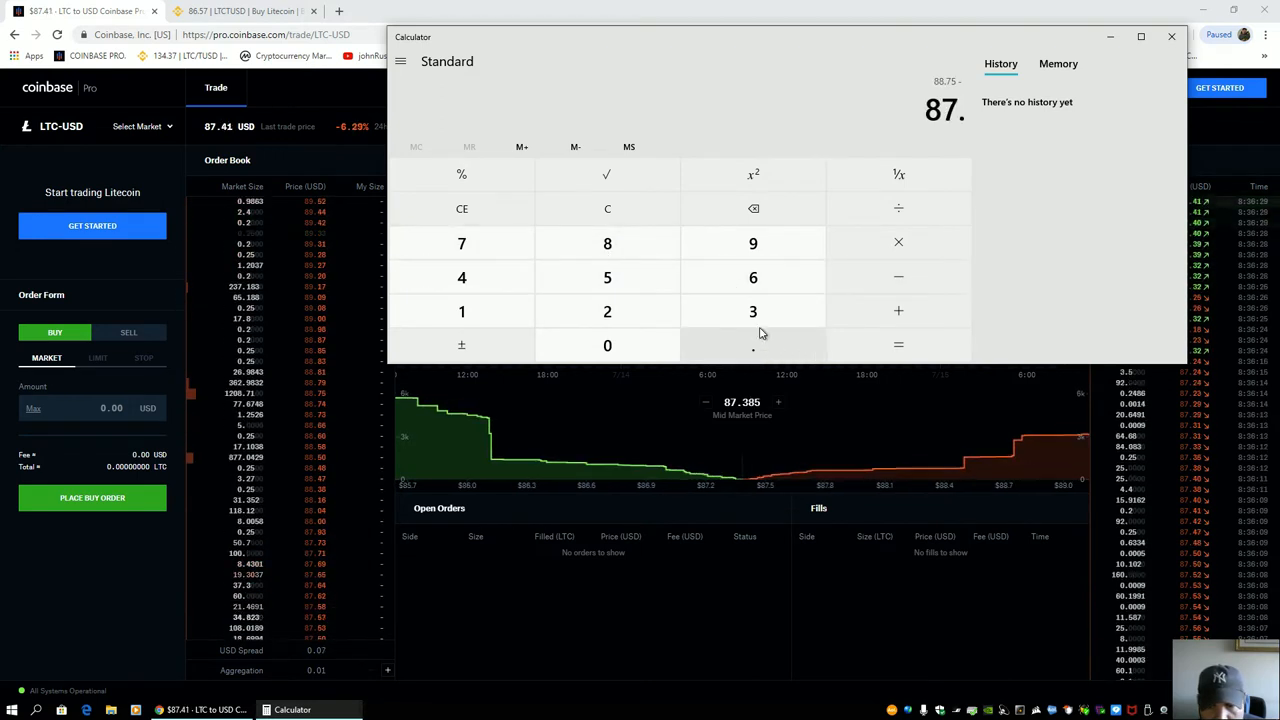
left_click(896, 344)
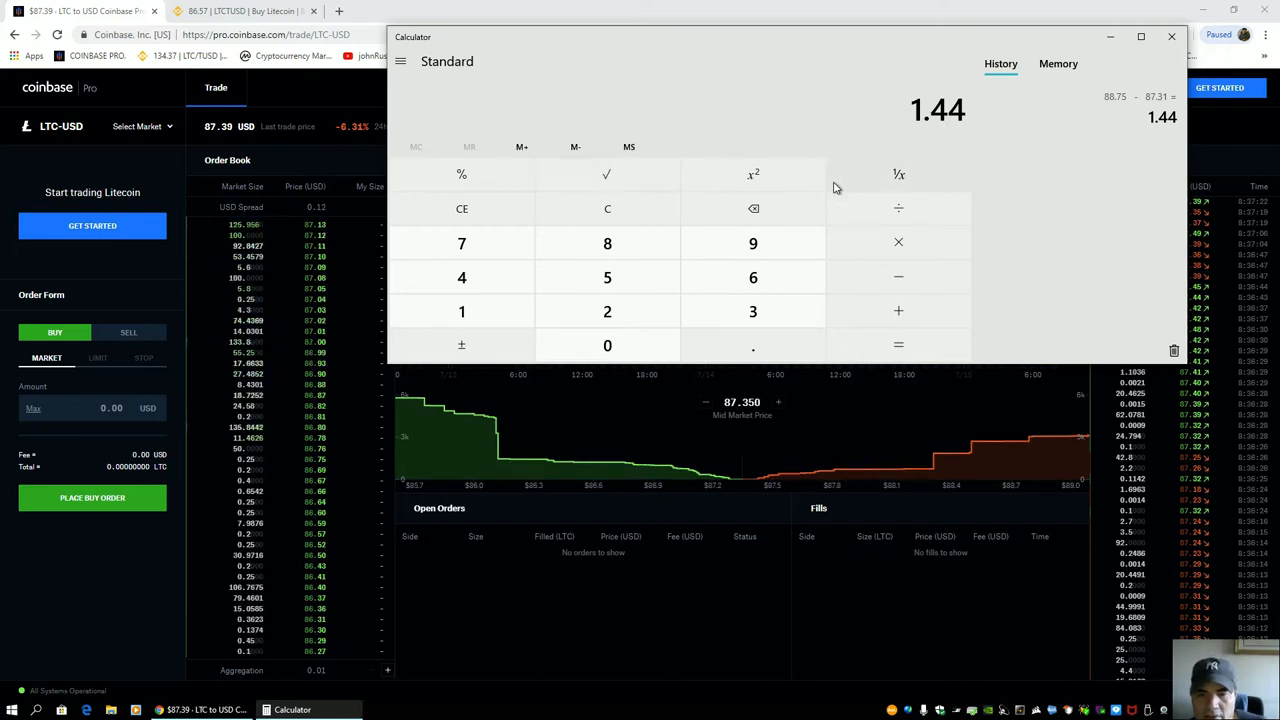
mouse_move(608, 244)
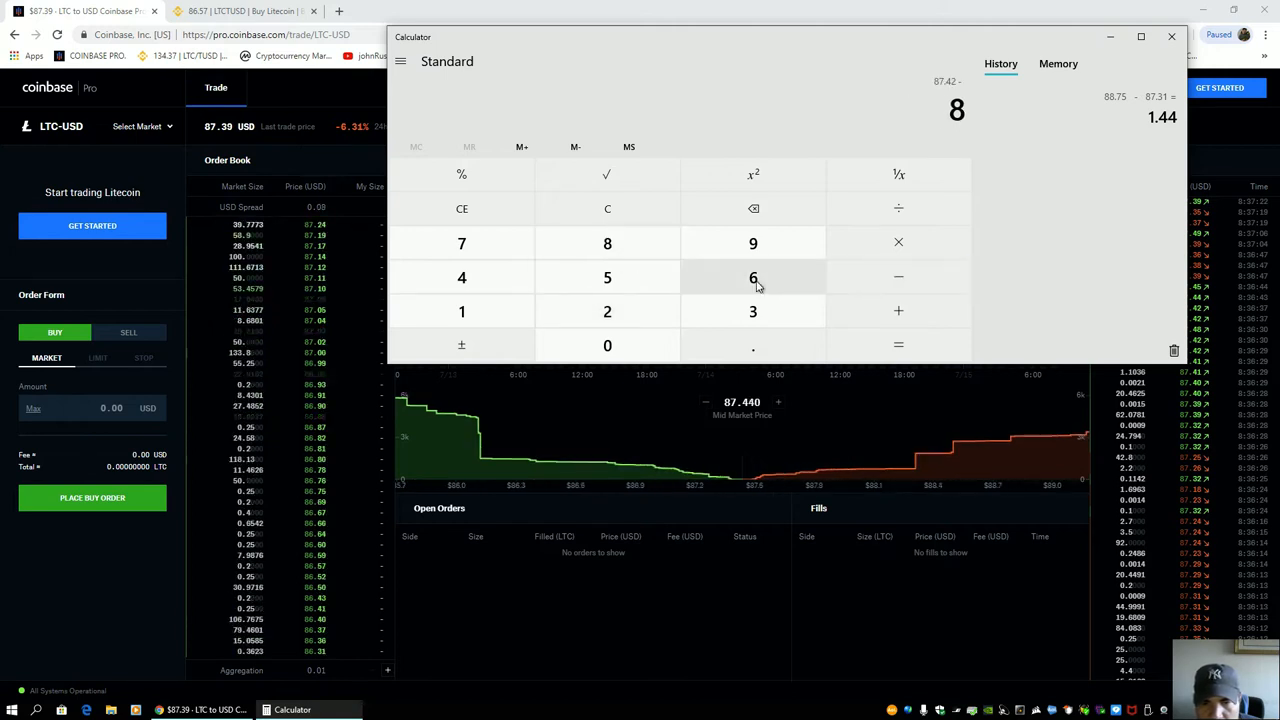
Compute 87.42 − 86.1 to add the 1.32 difference to the history.
left_click(896, 344)
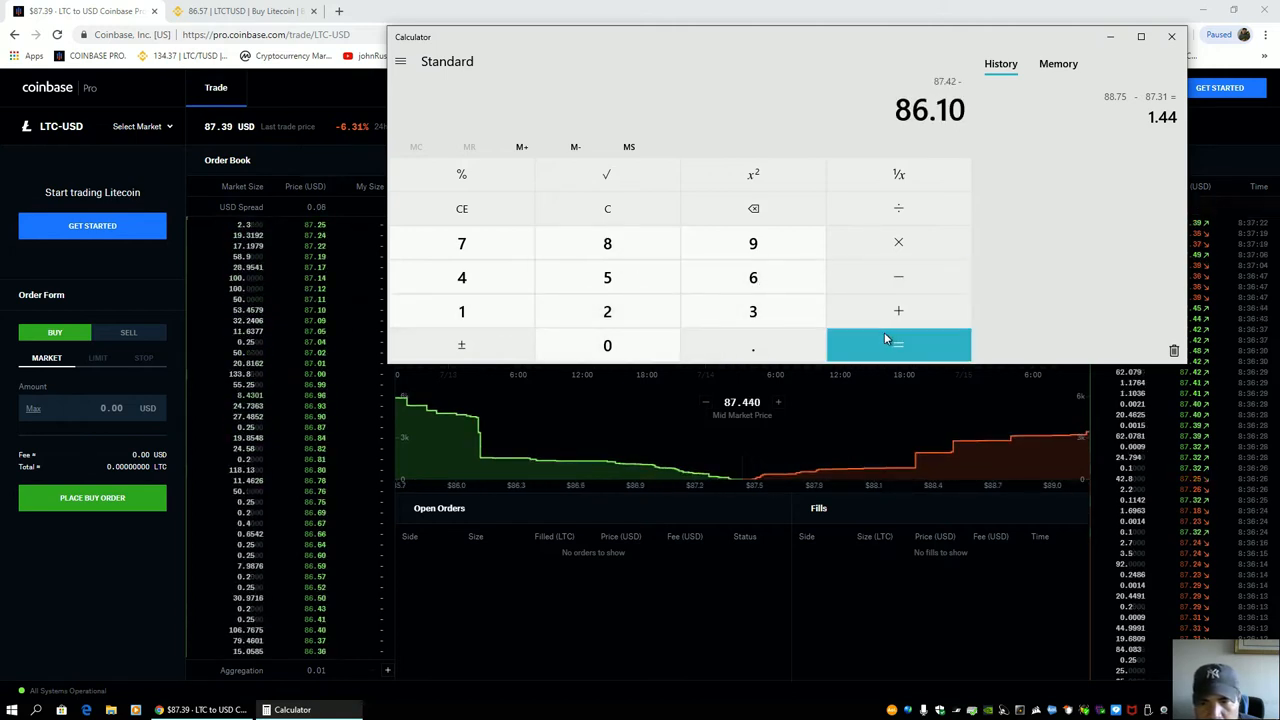
left_click(898, 344)
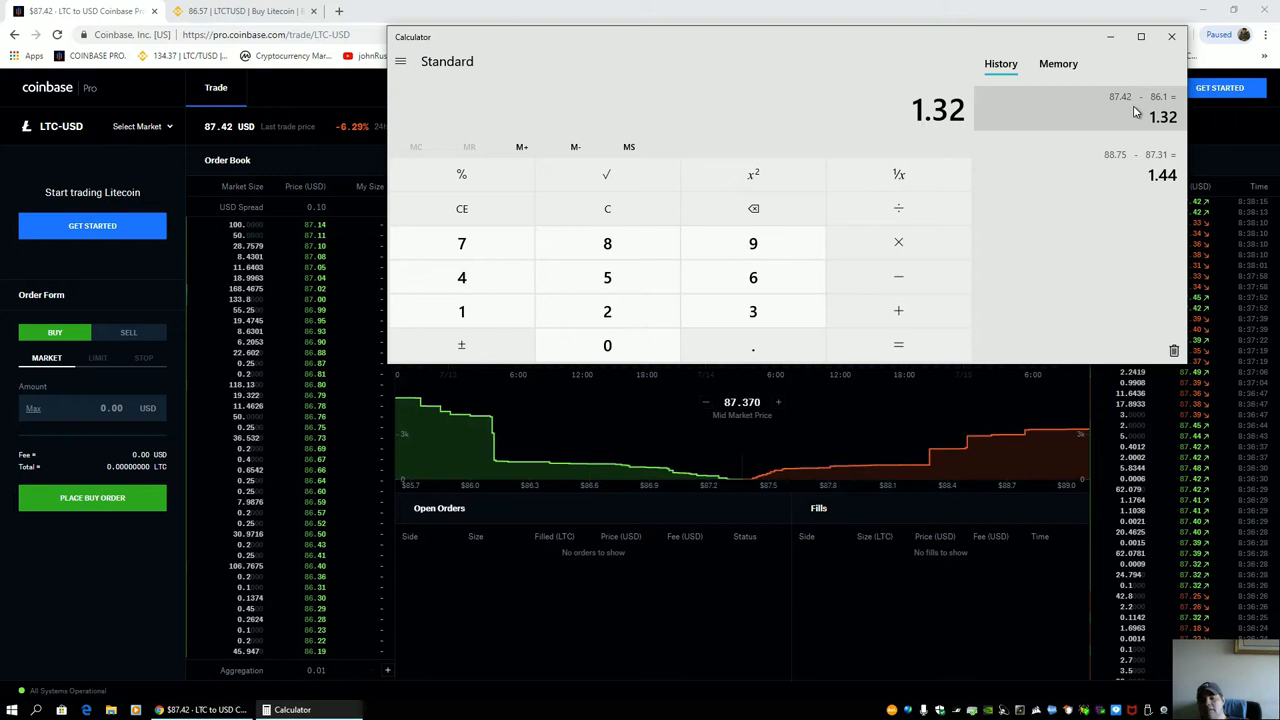
mouse_move(700, 60)
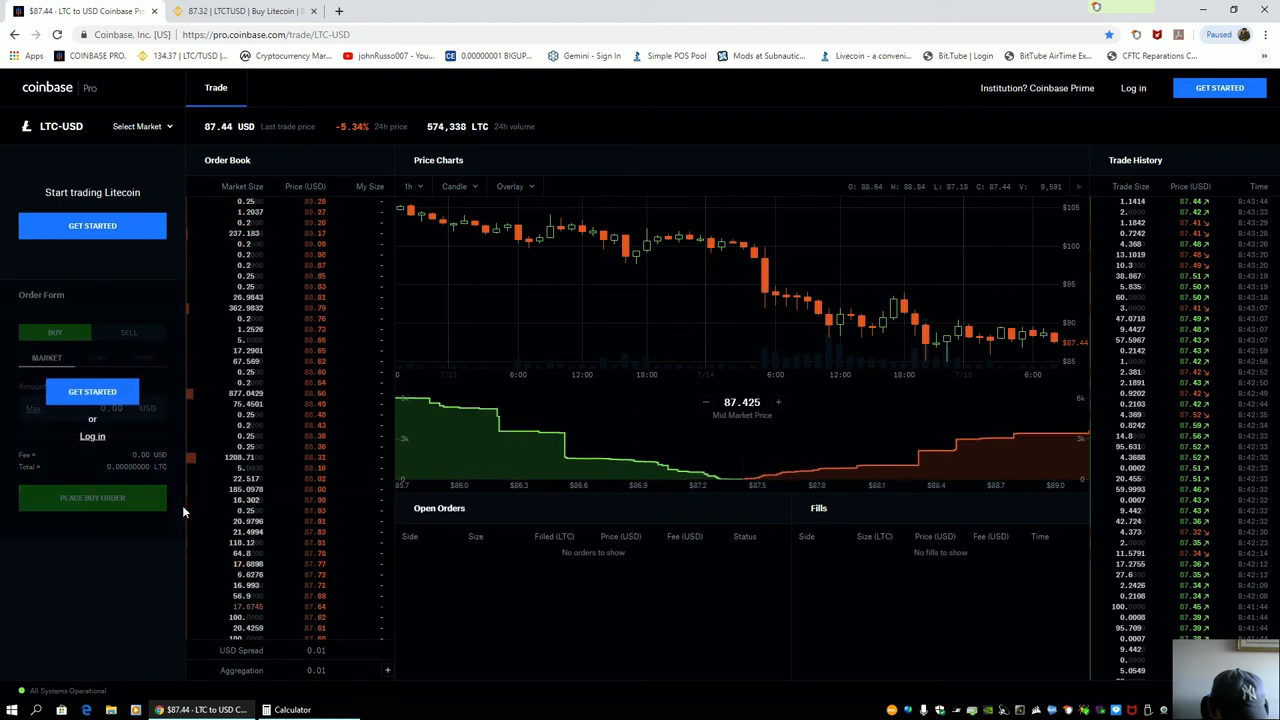
Minimize Calculator to the taskbar so the LTC-USD page shows its 87.425 mid-market price.
left_click(292, 708)
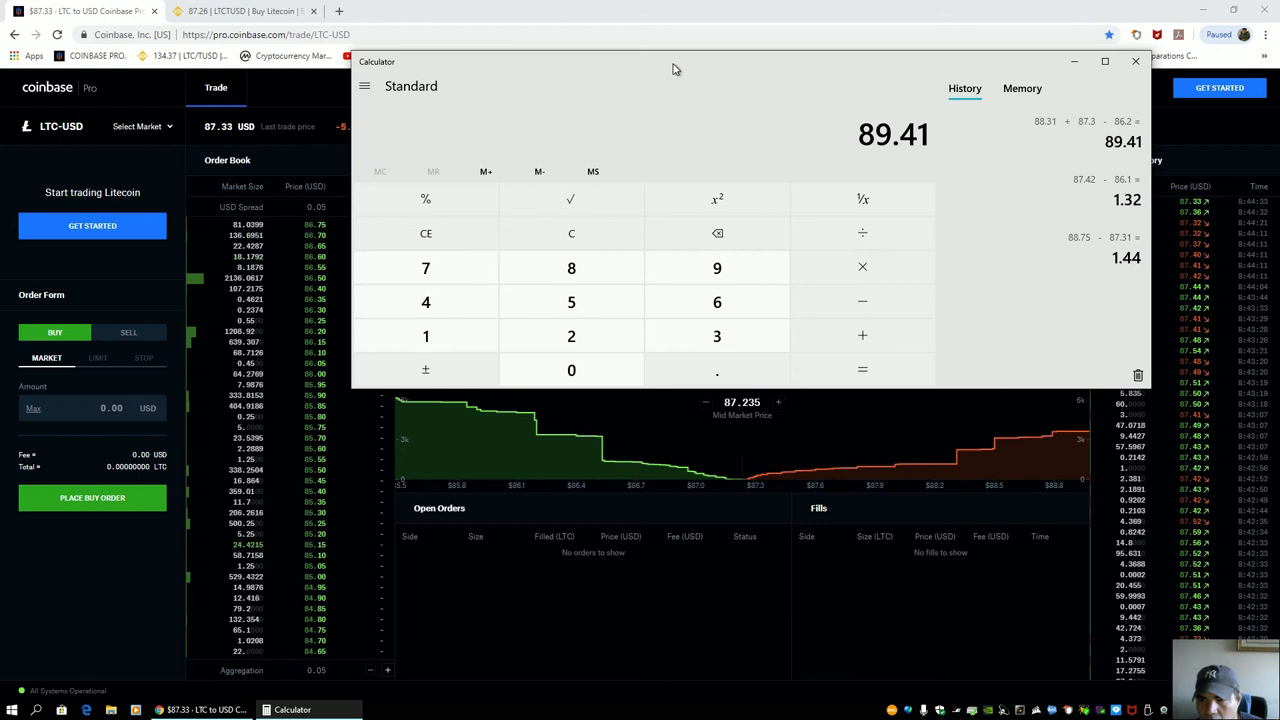
mouse_move(716, 84)
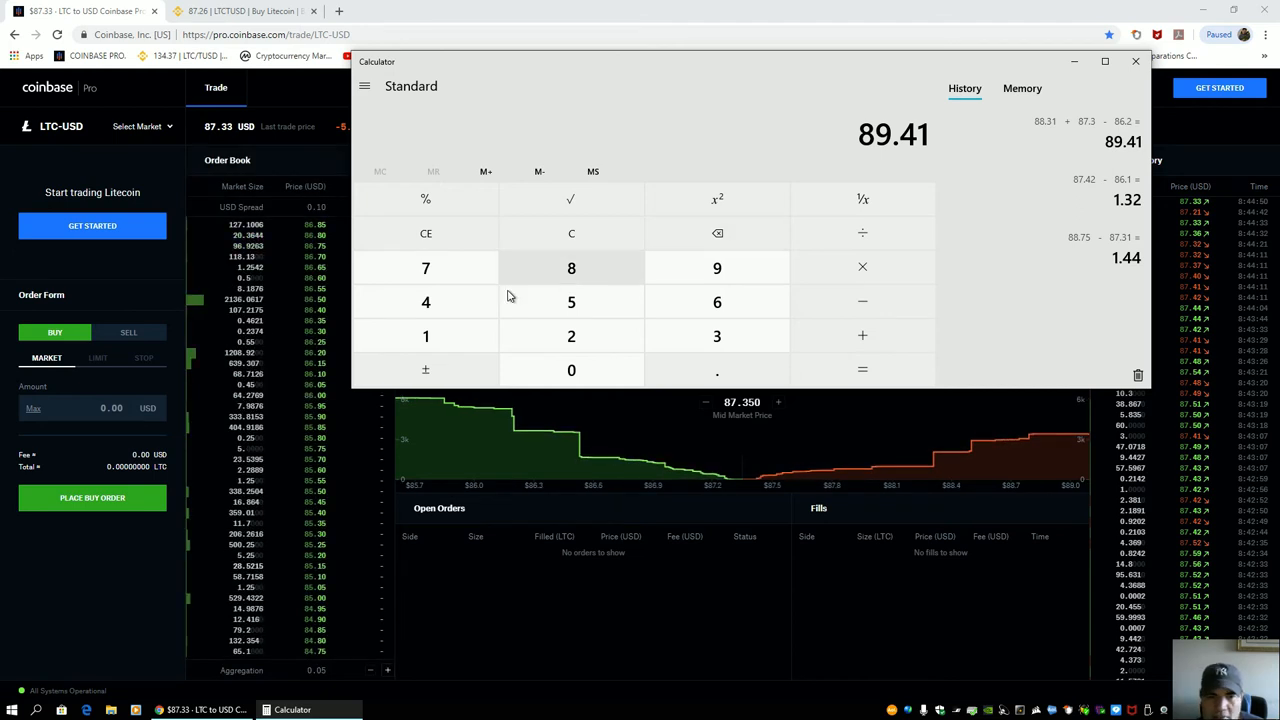
Average the 86.2 and 88.35 wall prices, (86.2 + 88.35) ÷ 2 = 87.275.
left_click(572, 232)
type("86.")
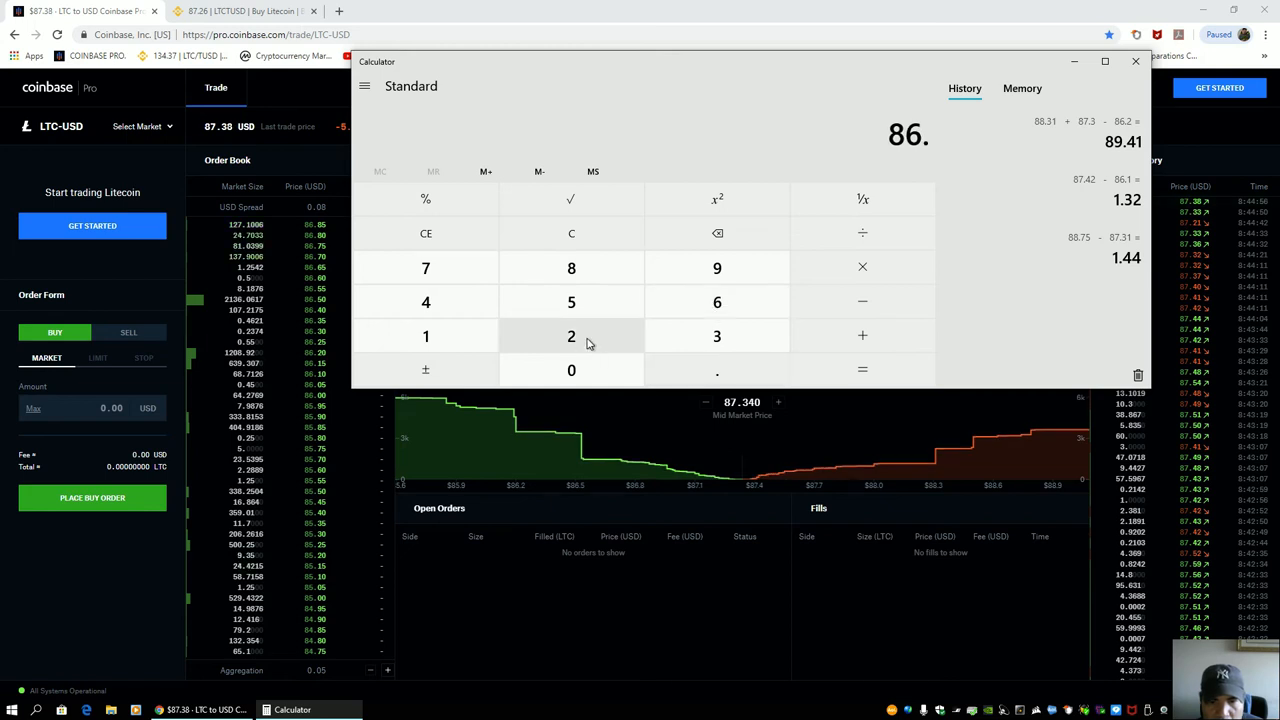
left_click(572, 336)
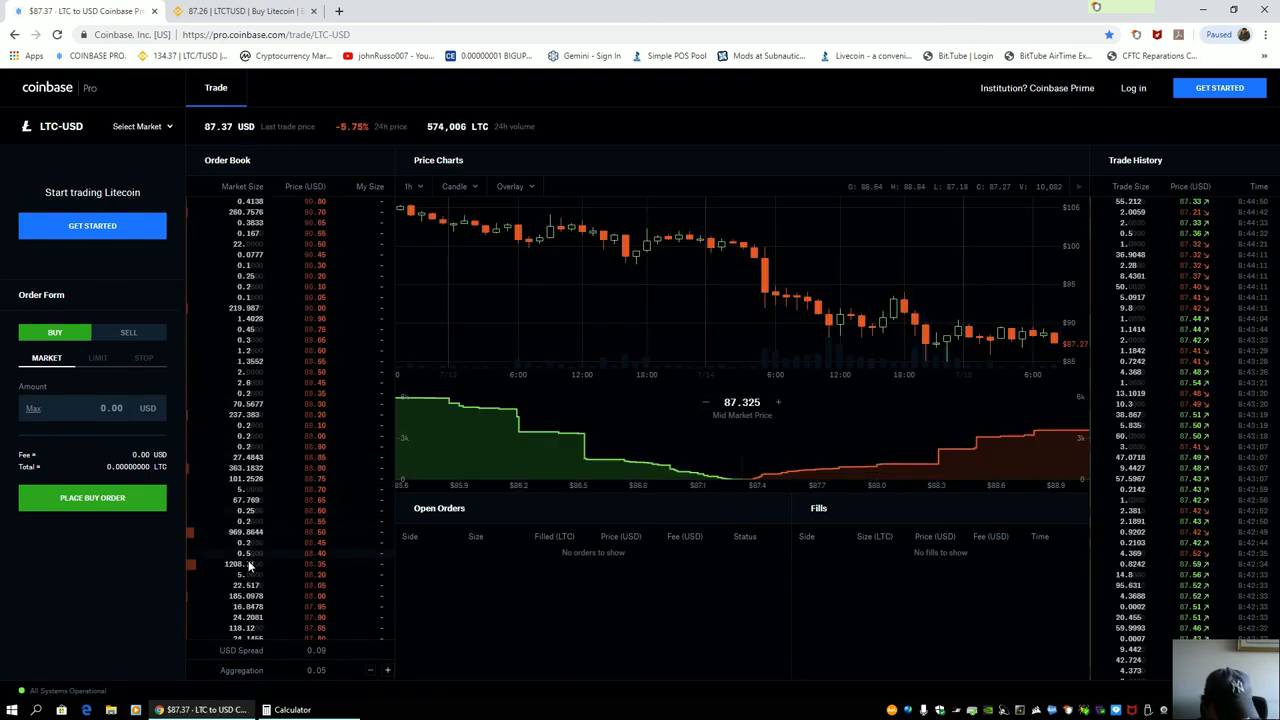
left_click(292, 708)
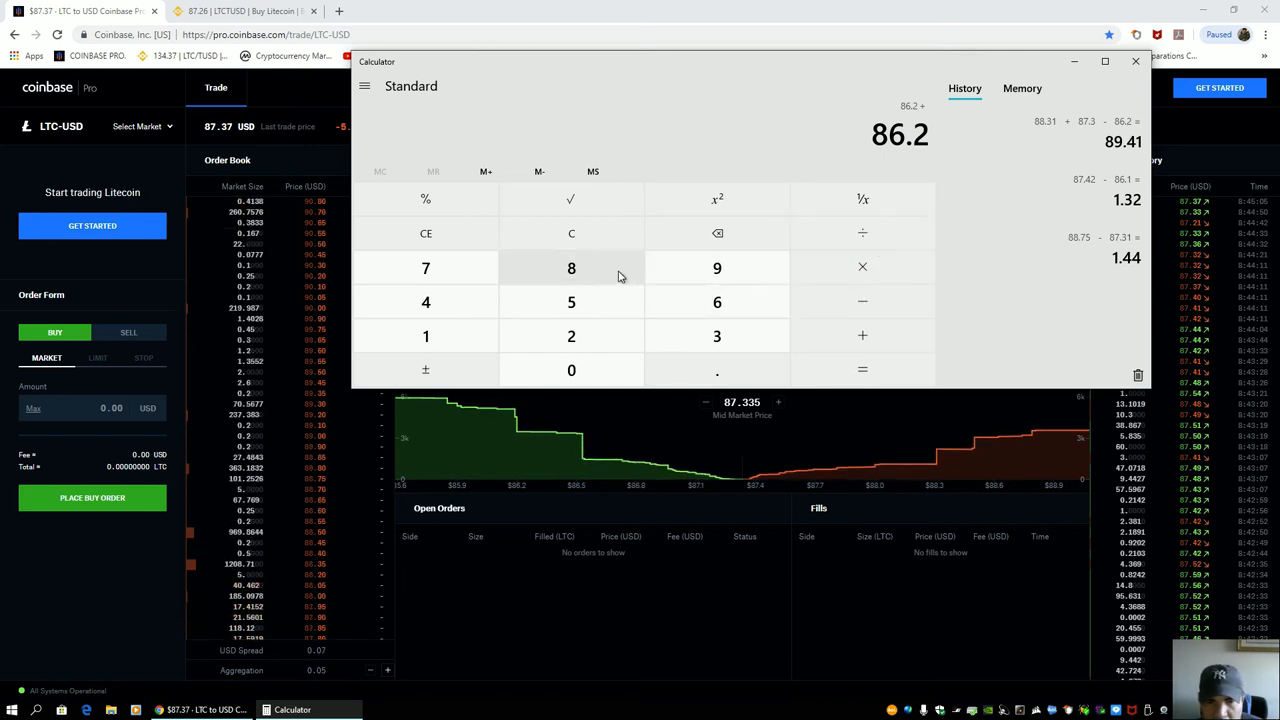
left_click(862, 302)
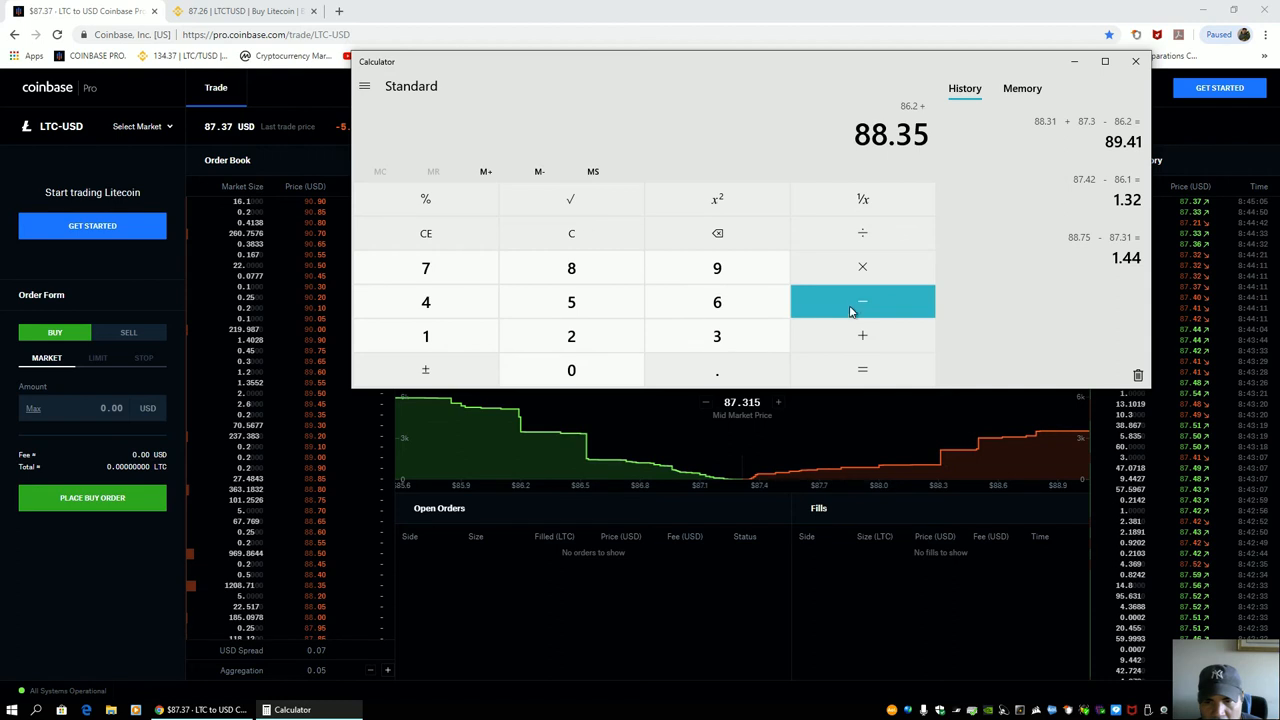
left_click(862, 368)
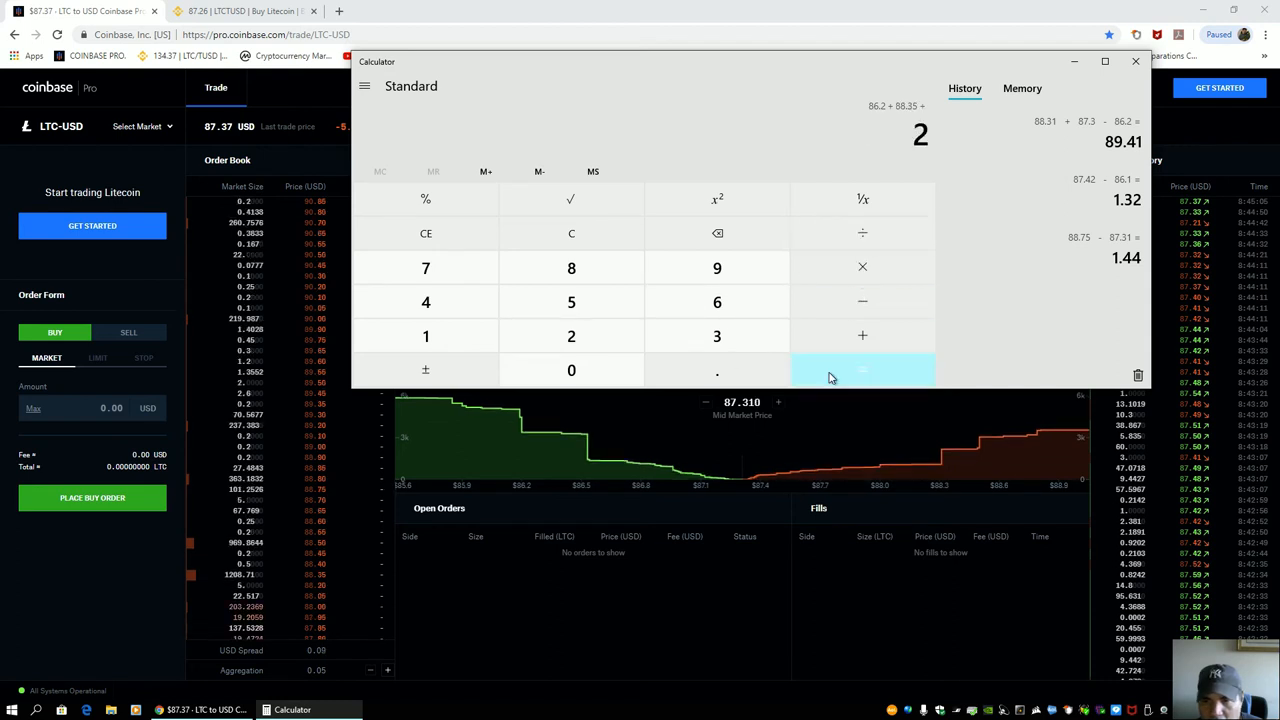
left_click(862, 370)
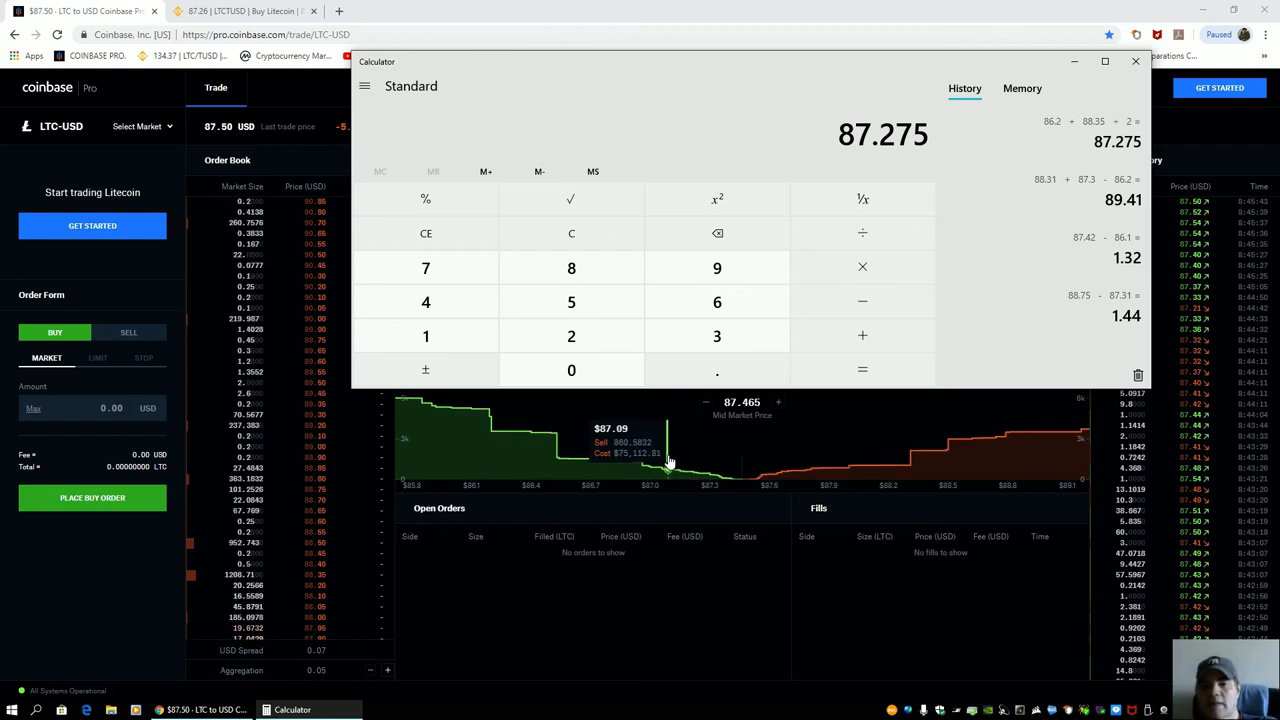
mouse_move(770, 68)
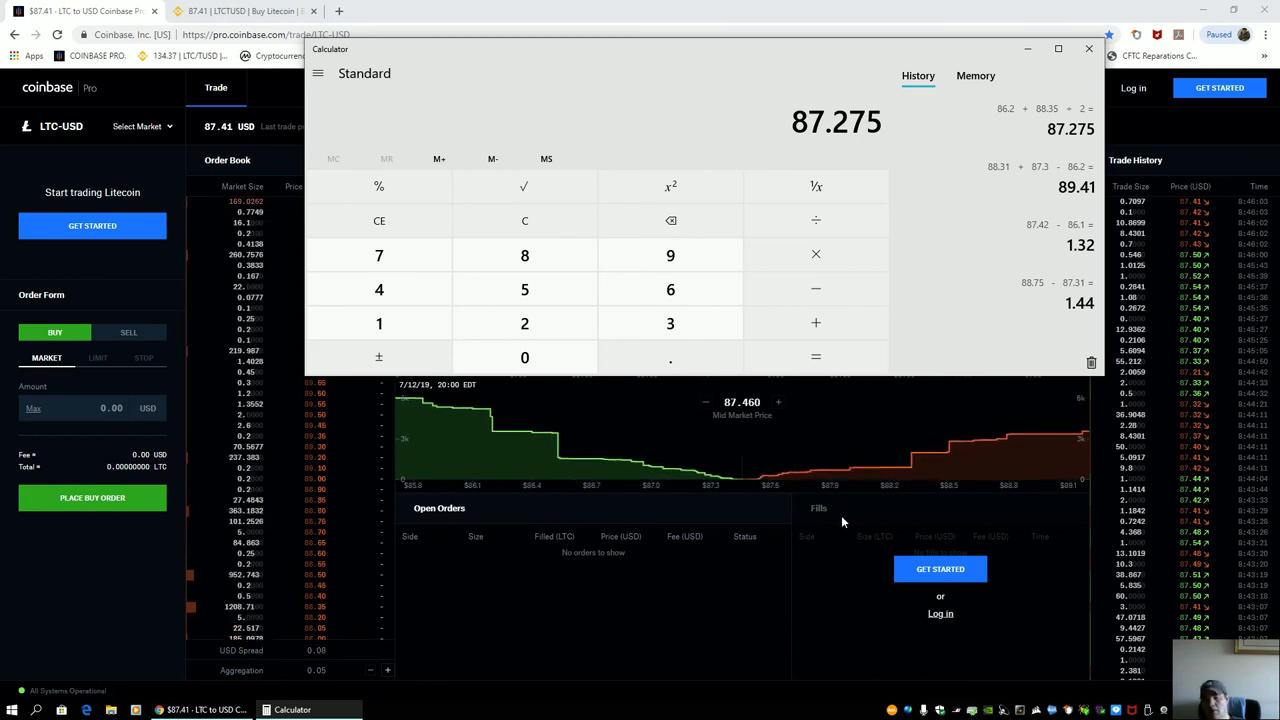
mouse_move(824, 540)
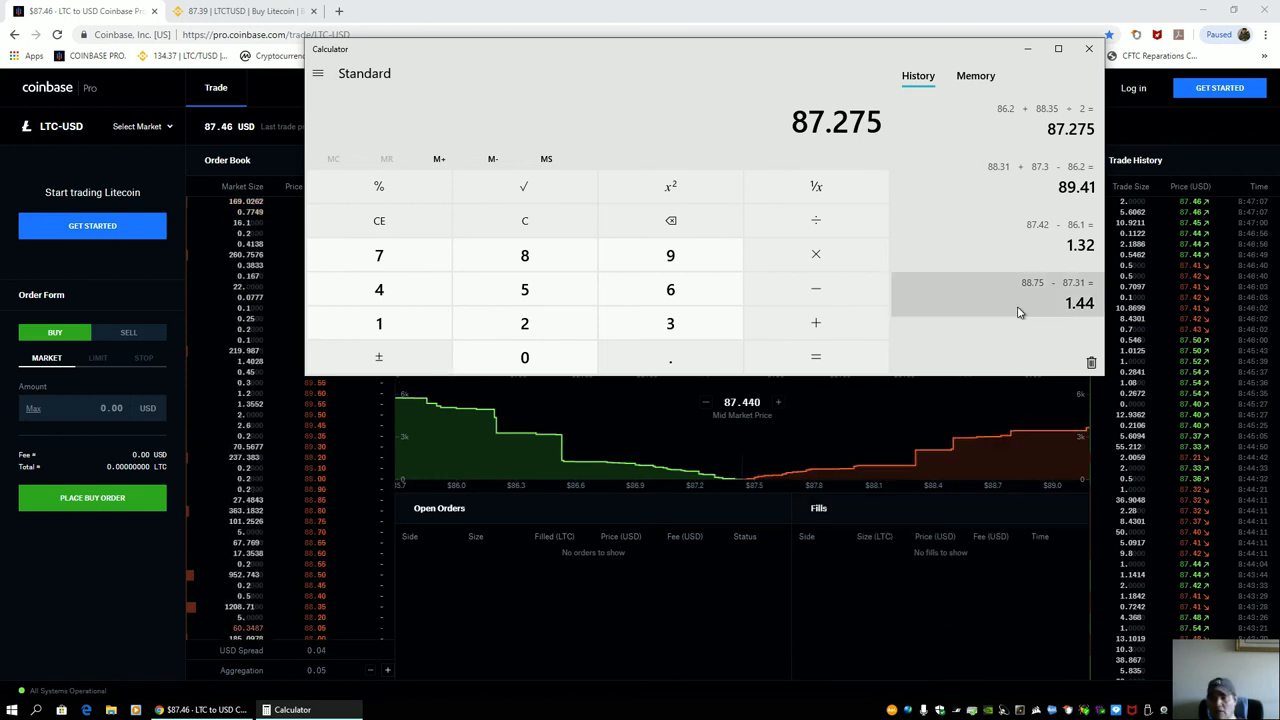
mouse_move(876, 360)
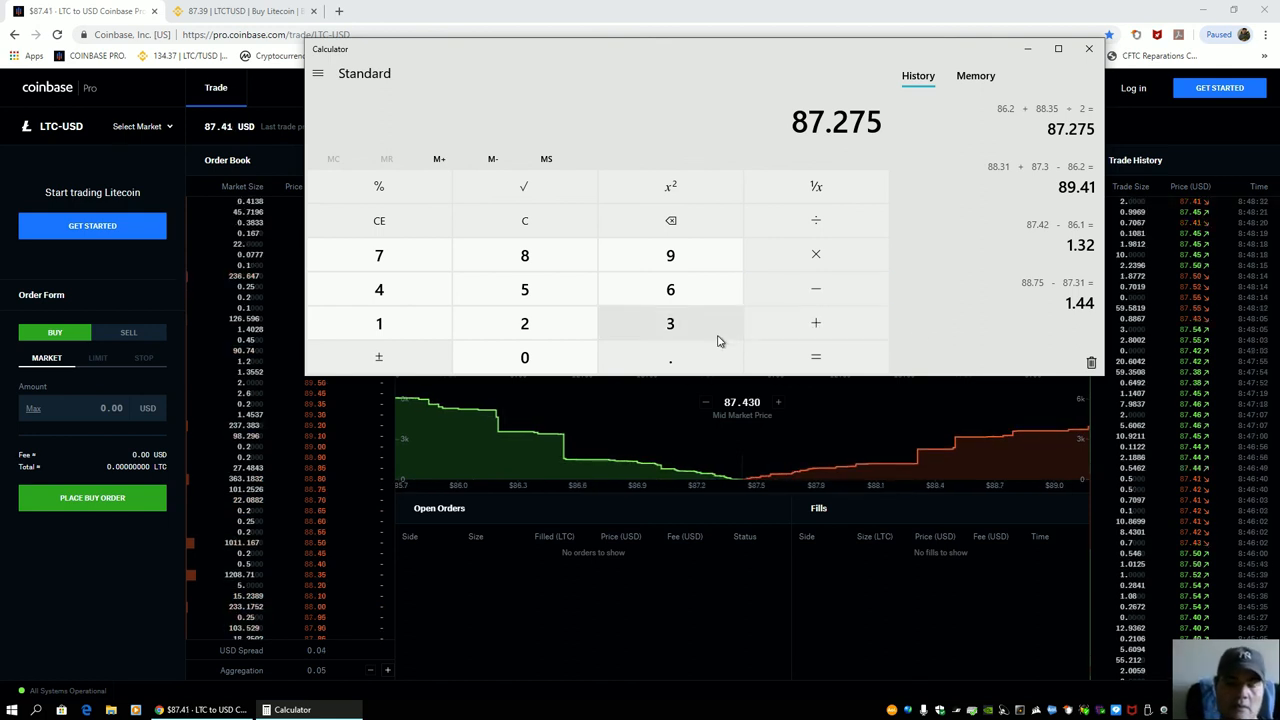
mouse_move(816, 322)
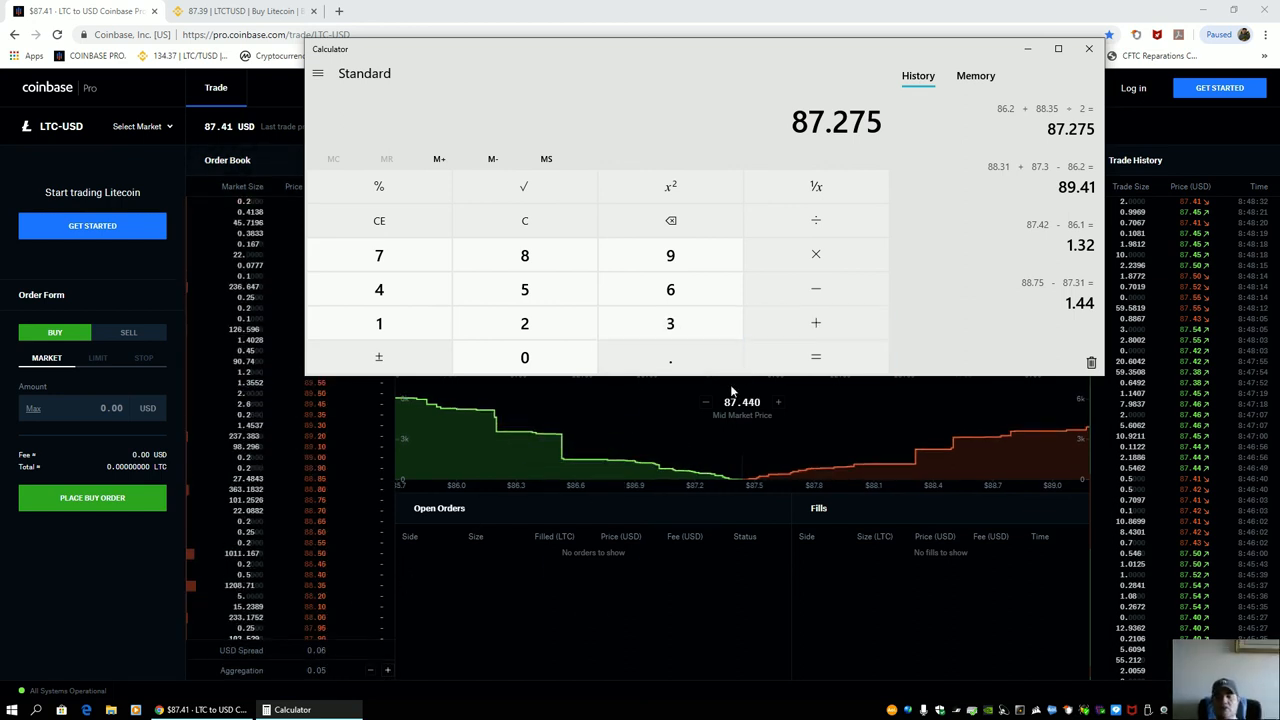
mouse_move(670, 288)
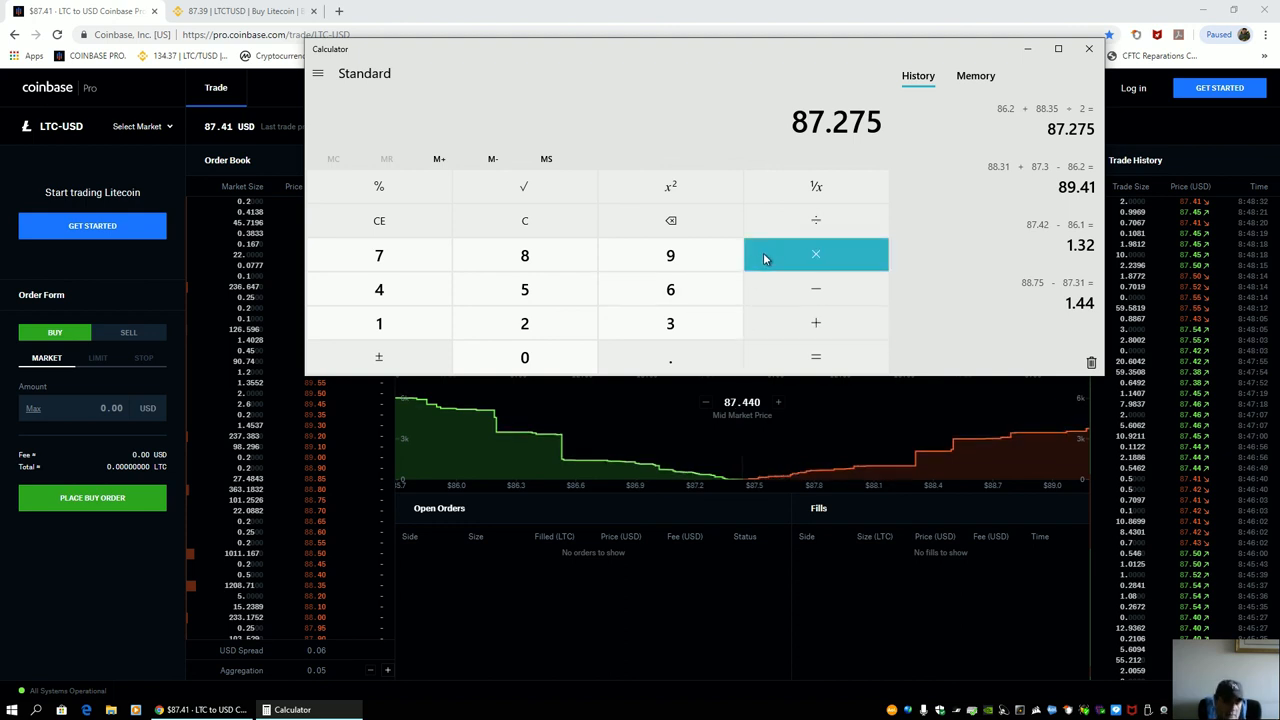
mouse_move(768, 424)
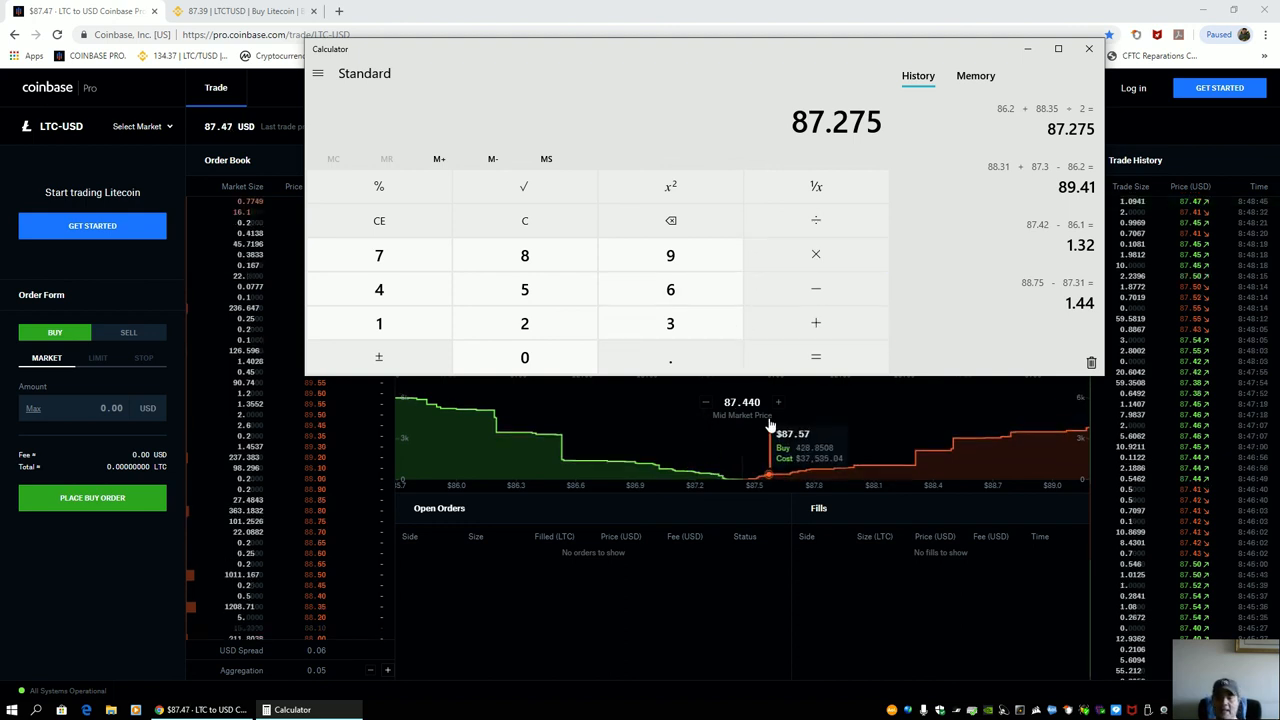